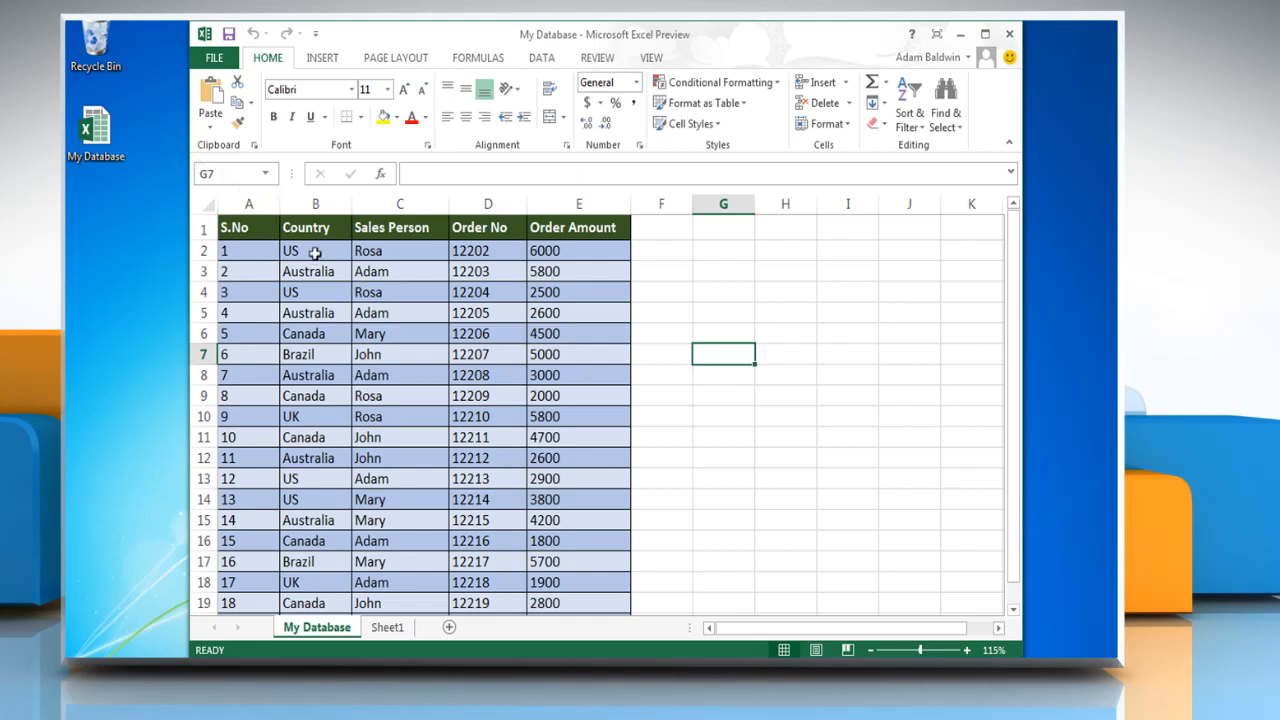
Step: Select a cell in the Country column of the order table and show the Insert commands
{"action": "left_click", "coordinate": [316, 250]}
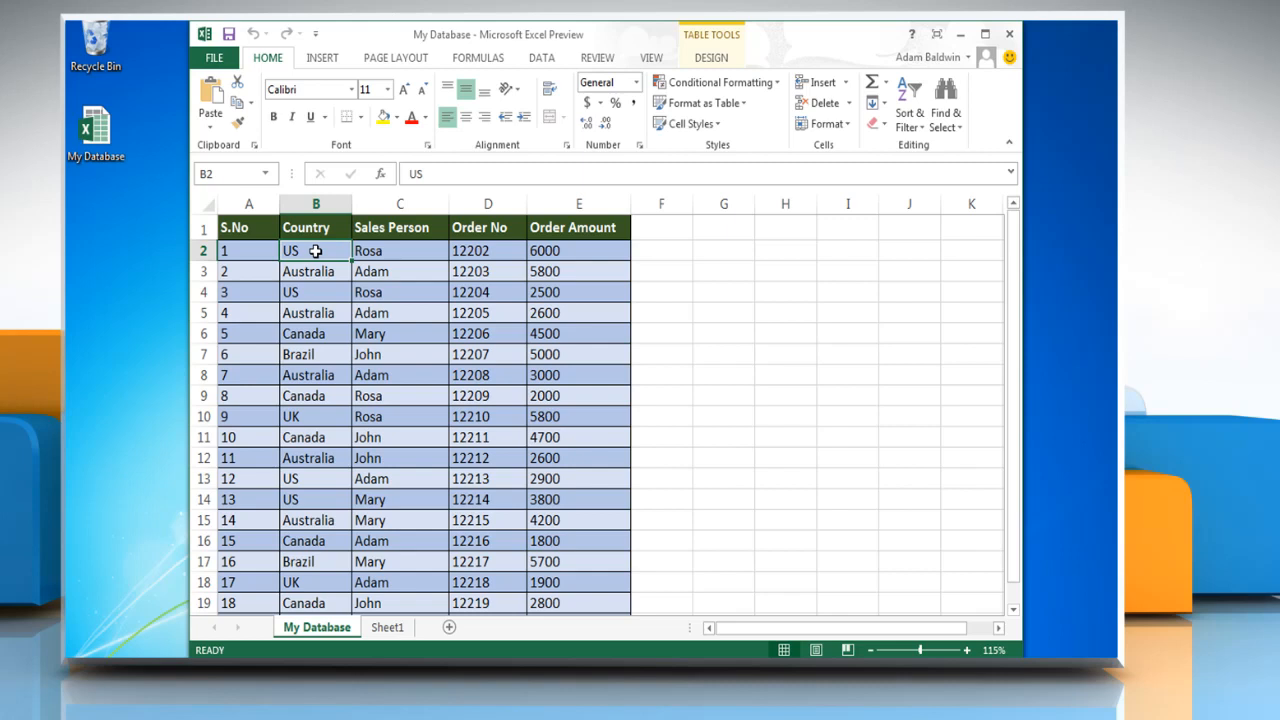
{"action": "mouse_move", "coordinate": [332, 64]}
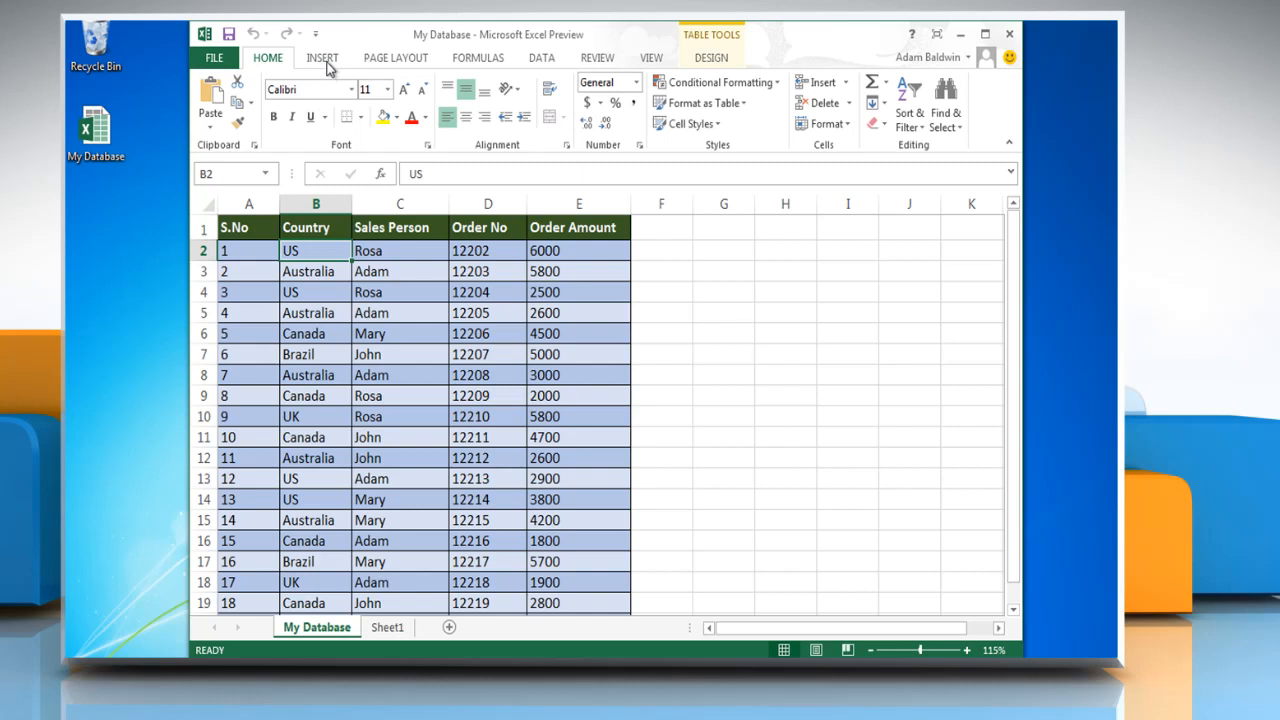
{"action": "left_click", "coordinate": [322, 56]}
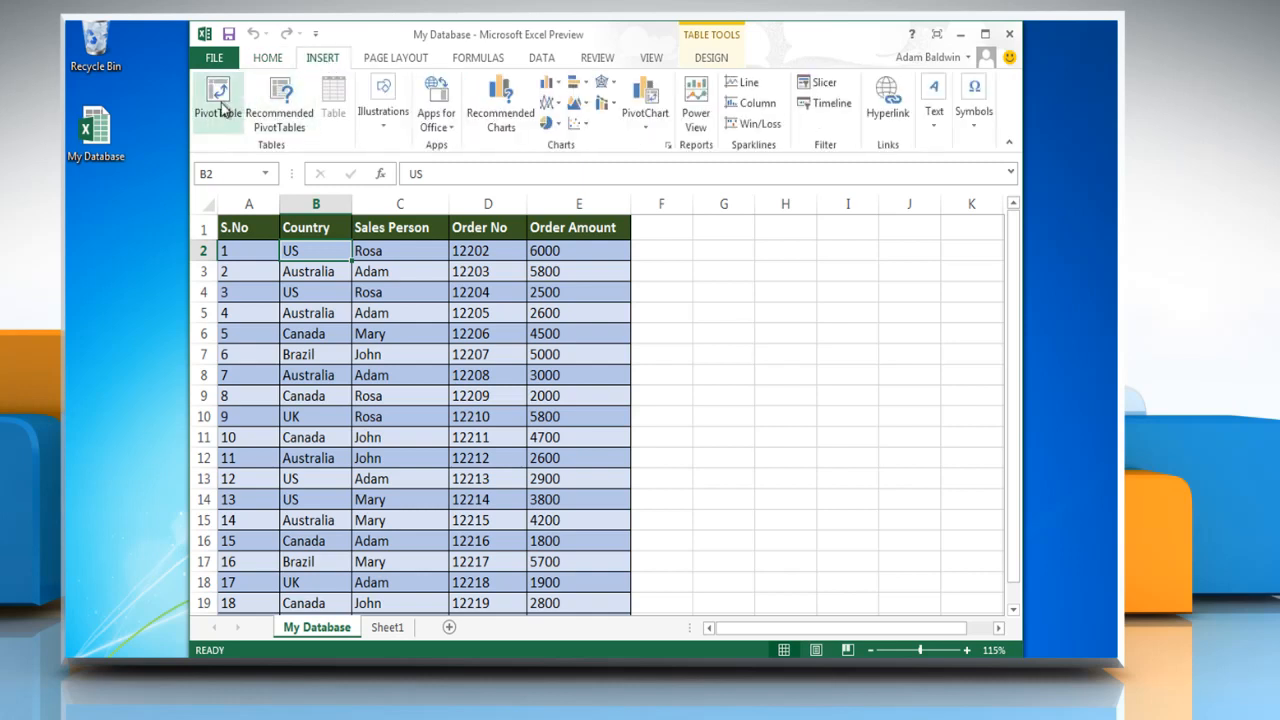
Step: Start a PivotTable, cancel its Create dialog, and choose PivotChart instead
{"action": "left_click", "coordinate": [216, 100]}
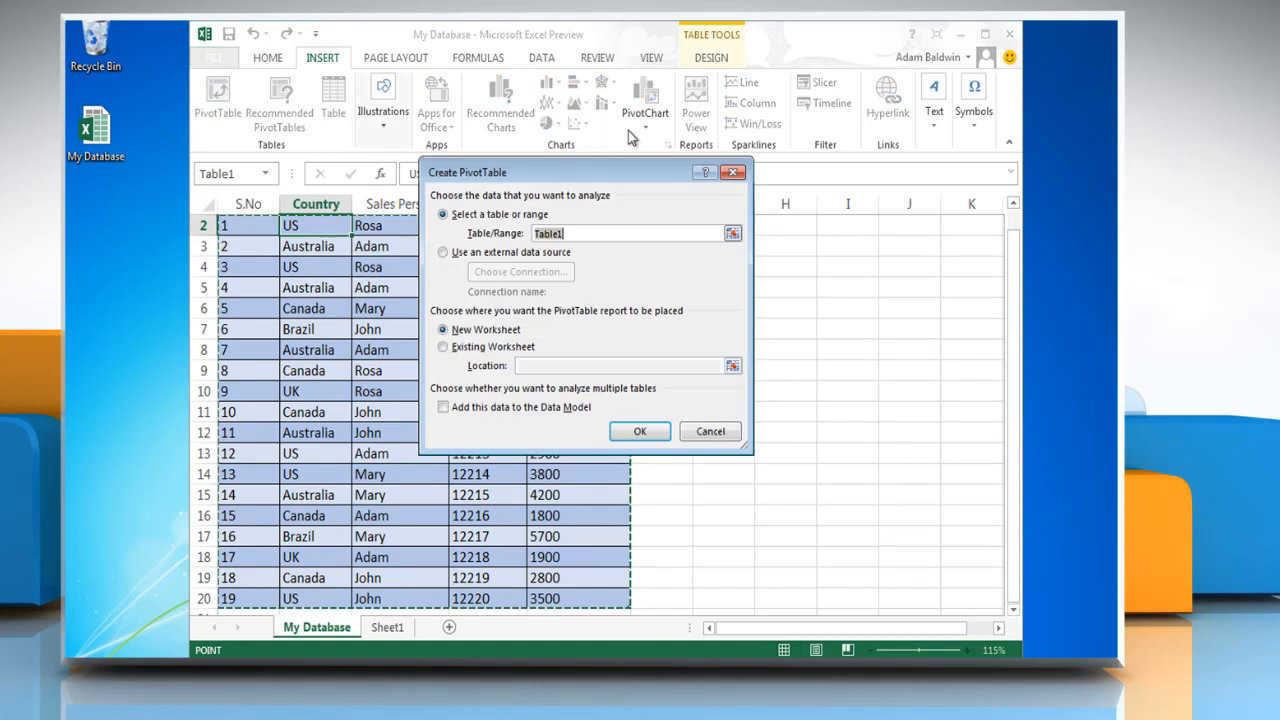
{"action": "mouse_move", "coordinate": [720, 144]}
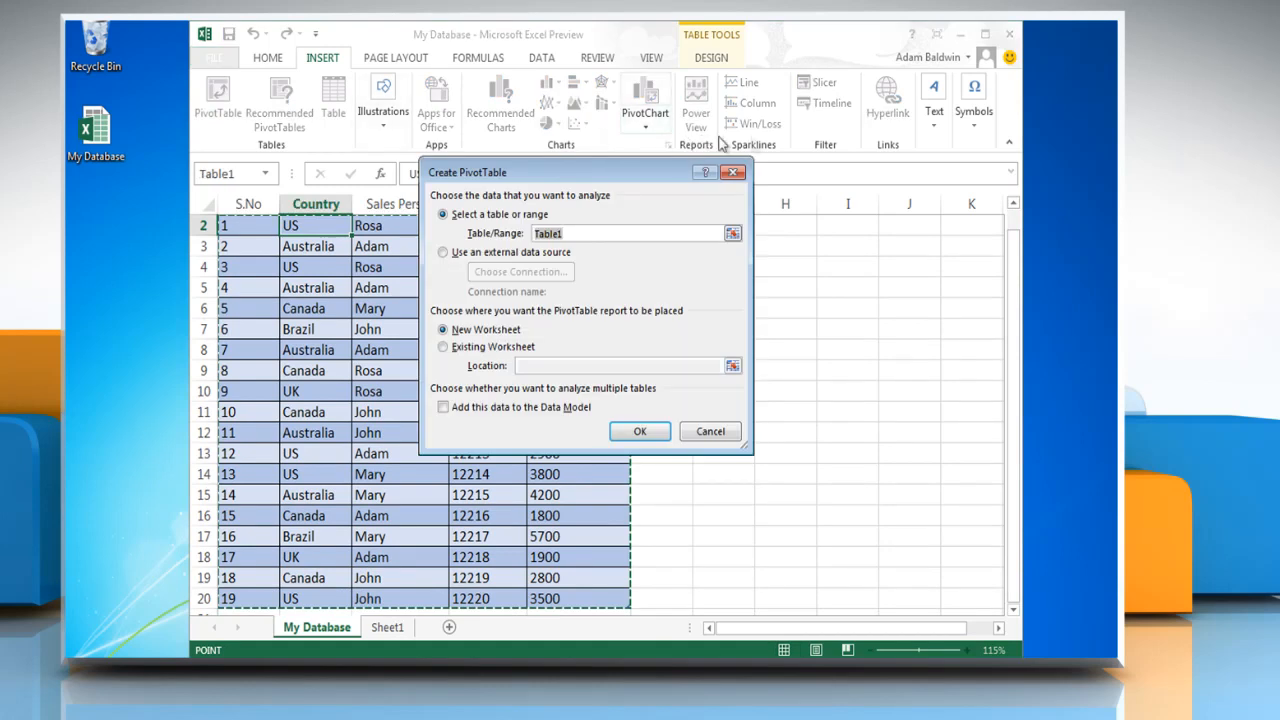
{"action": "left_click", "coordinate": [710, 432]}
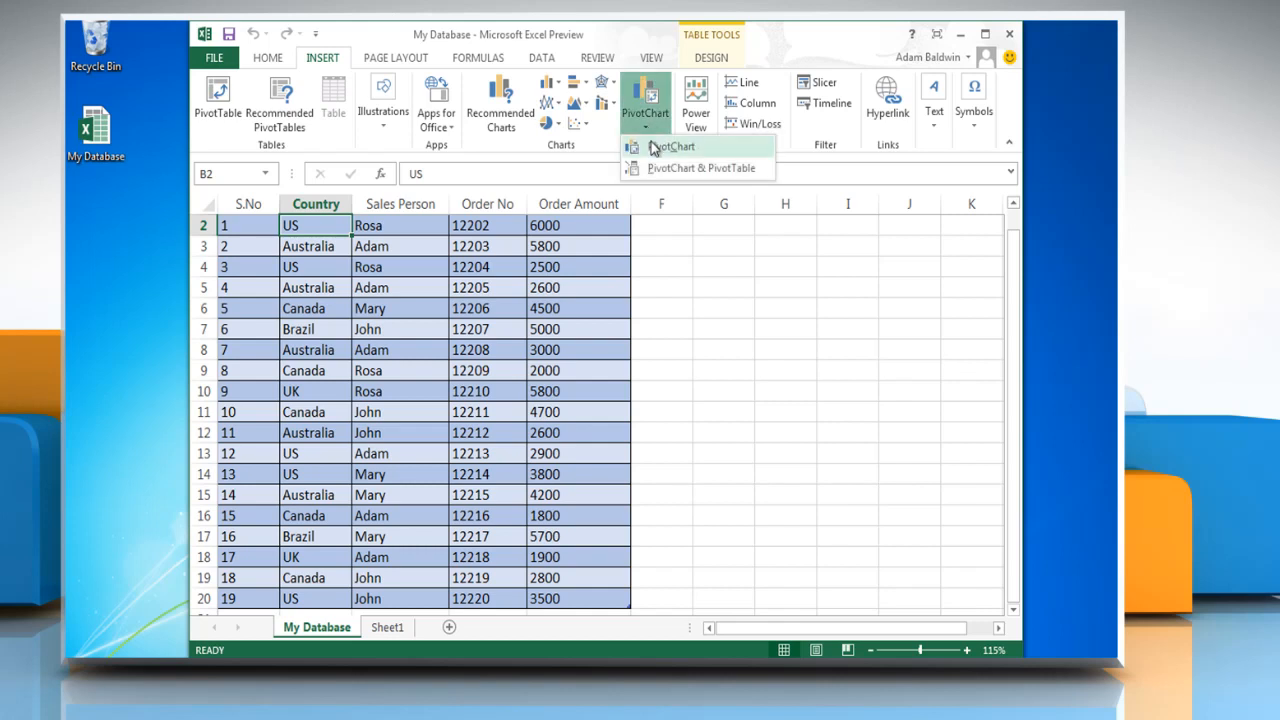
{"action": "left_click", "coordinate": [672, 146]}
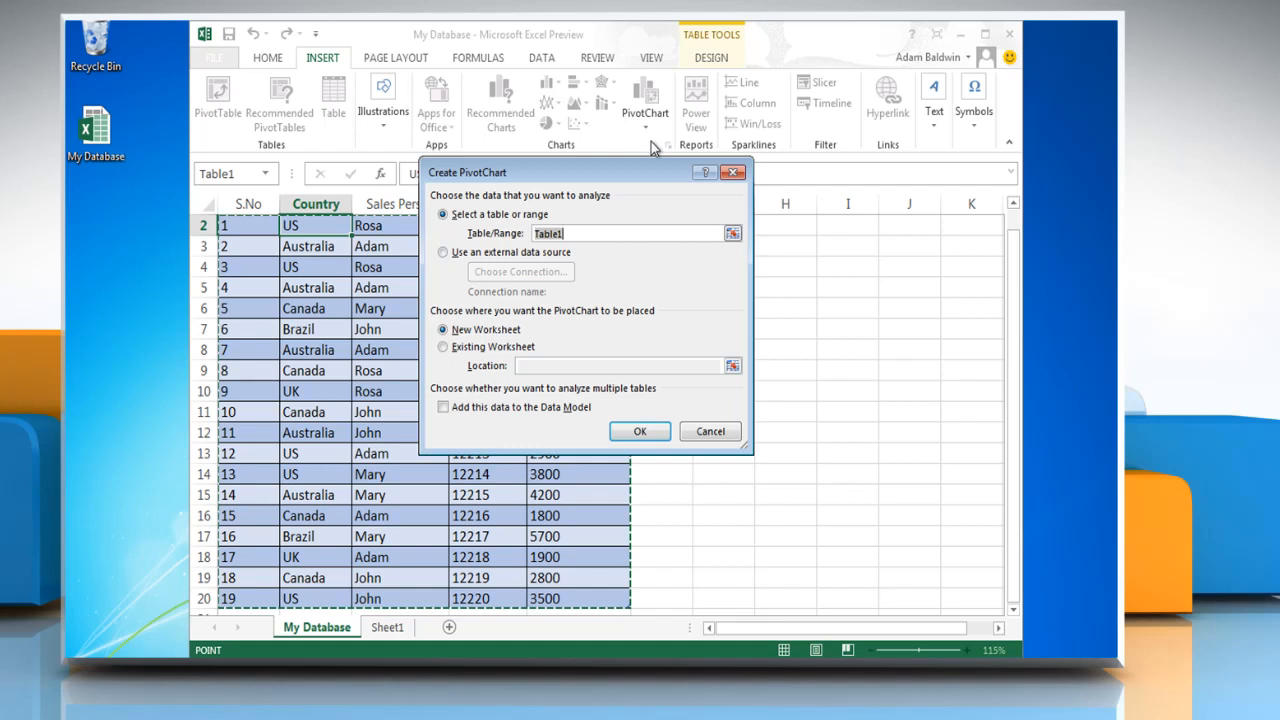
{"action": "mouse_move", "coordinate": [468, 208]}
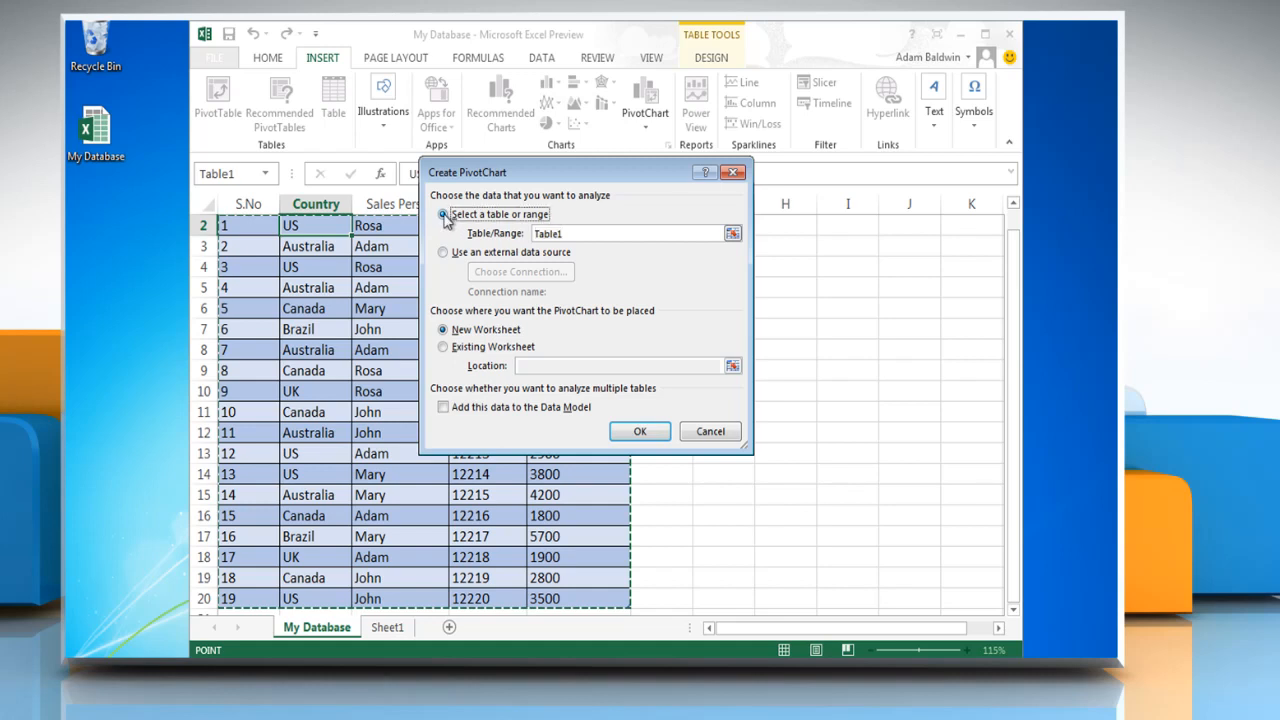
{"action": "mouse_move", "coordinate": [592, 228]}
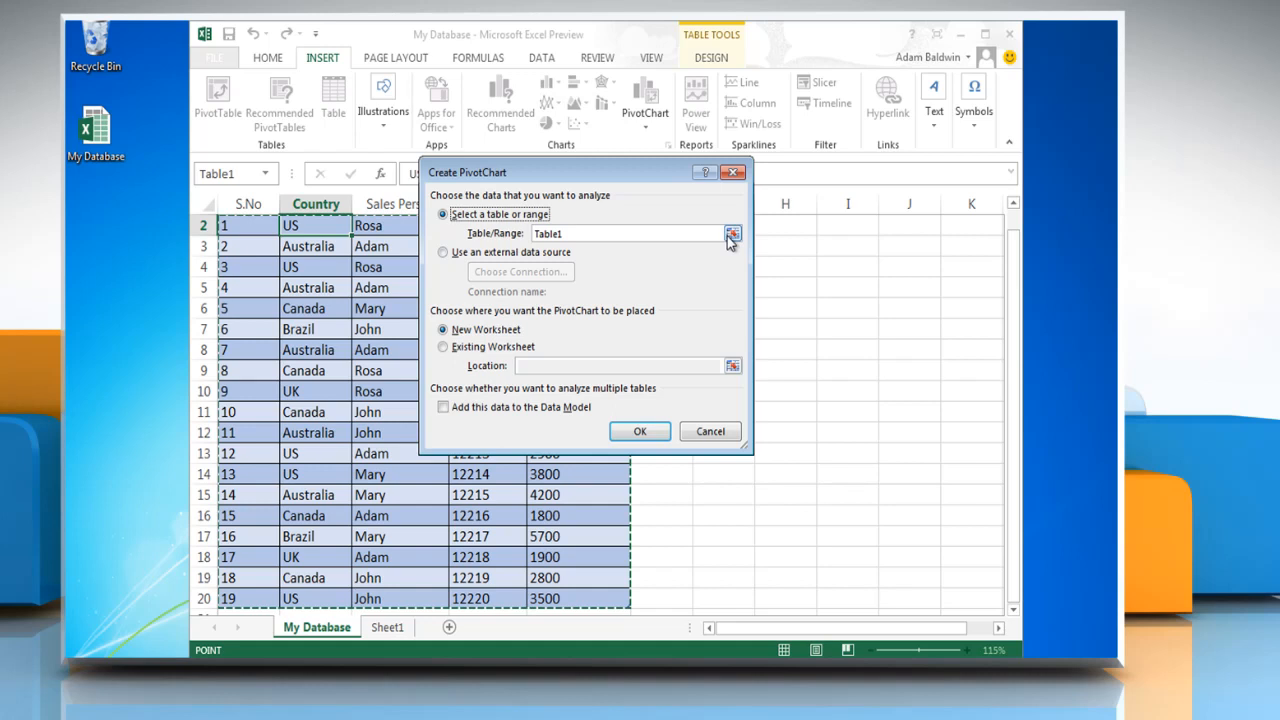
Step: Set the whole order table as the PivotChart's source data range
{"action": "left_click", "coordinate": [732, 232]}
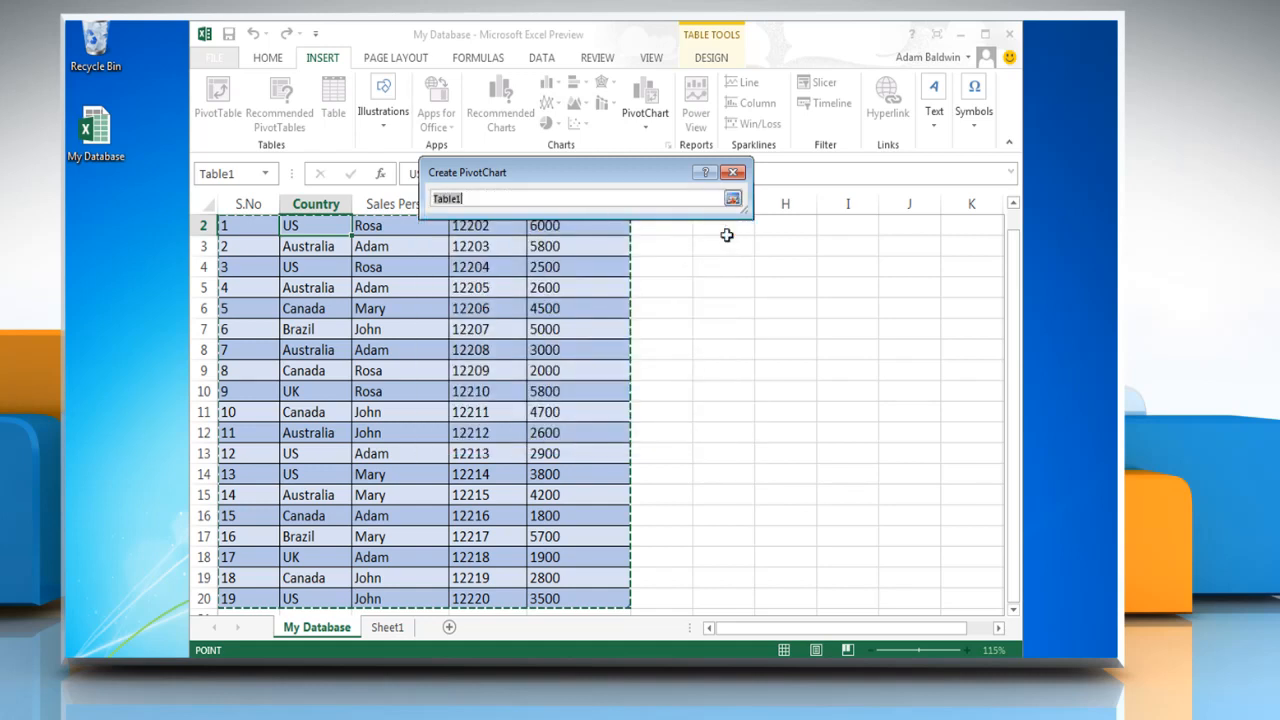
{"action": "mouse_move", "coordinate": [248, 224]}
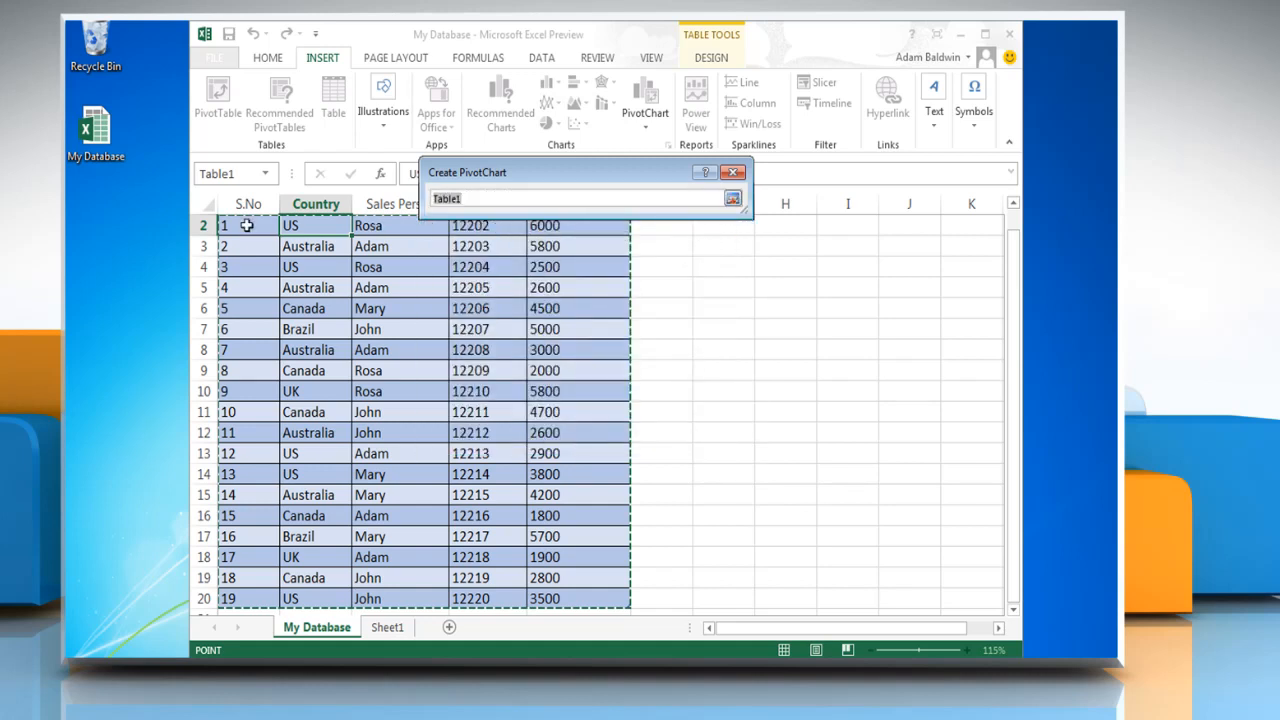
{"action": "left_click_drag", "start_coordinate": [248, 224], "coordinate": [520, 454]}
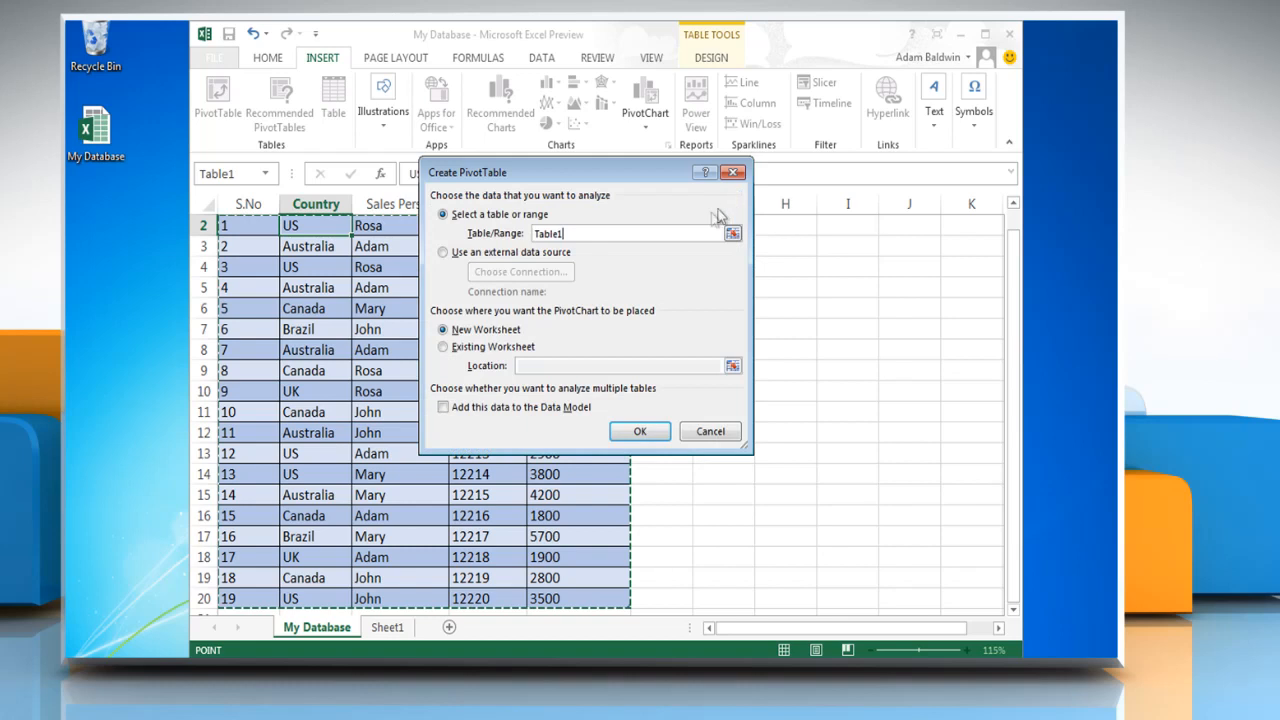
Step: Place the PivotChart on the existing worksheet at Sheet1!A1 and confirm its creation
{"action": "left_click", "coordinate": [444, 346]}
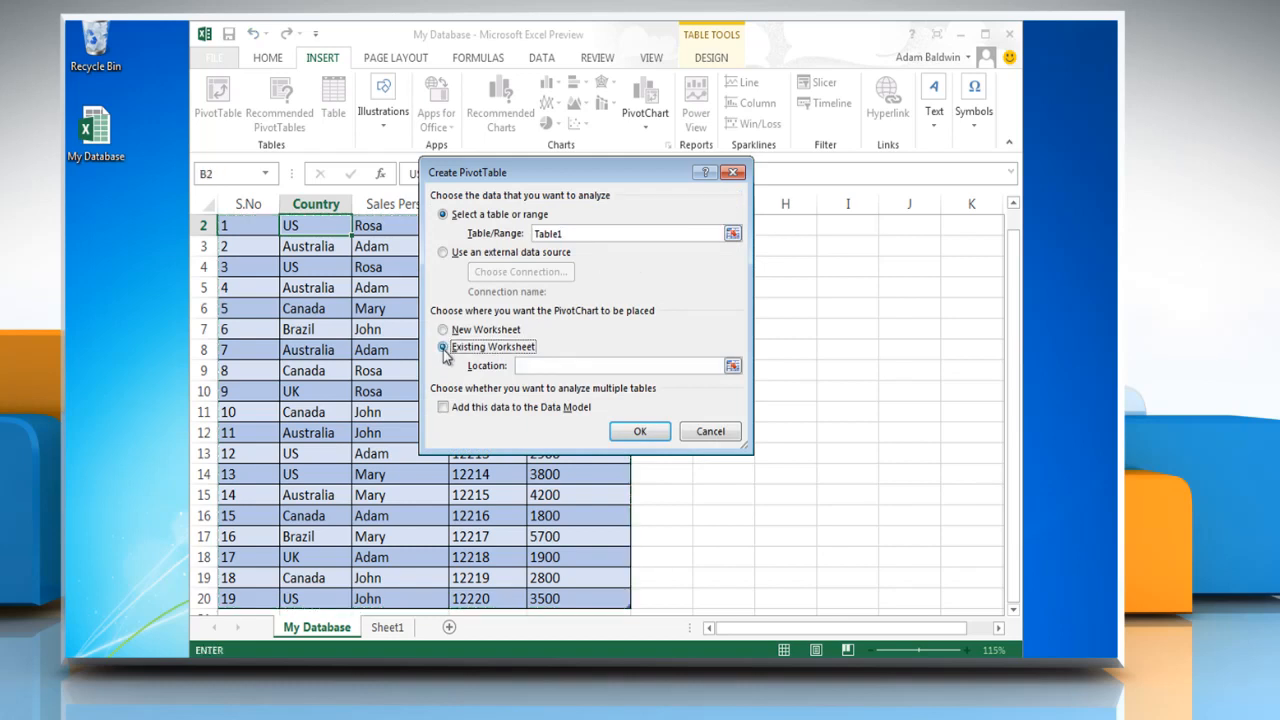
{"action": "left_click", "coordinate": [732, 364]}
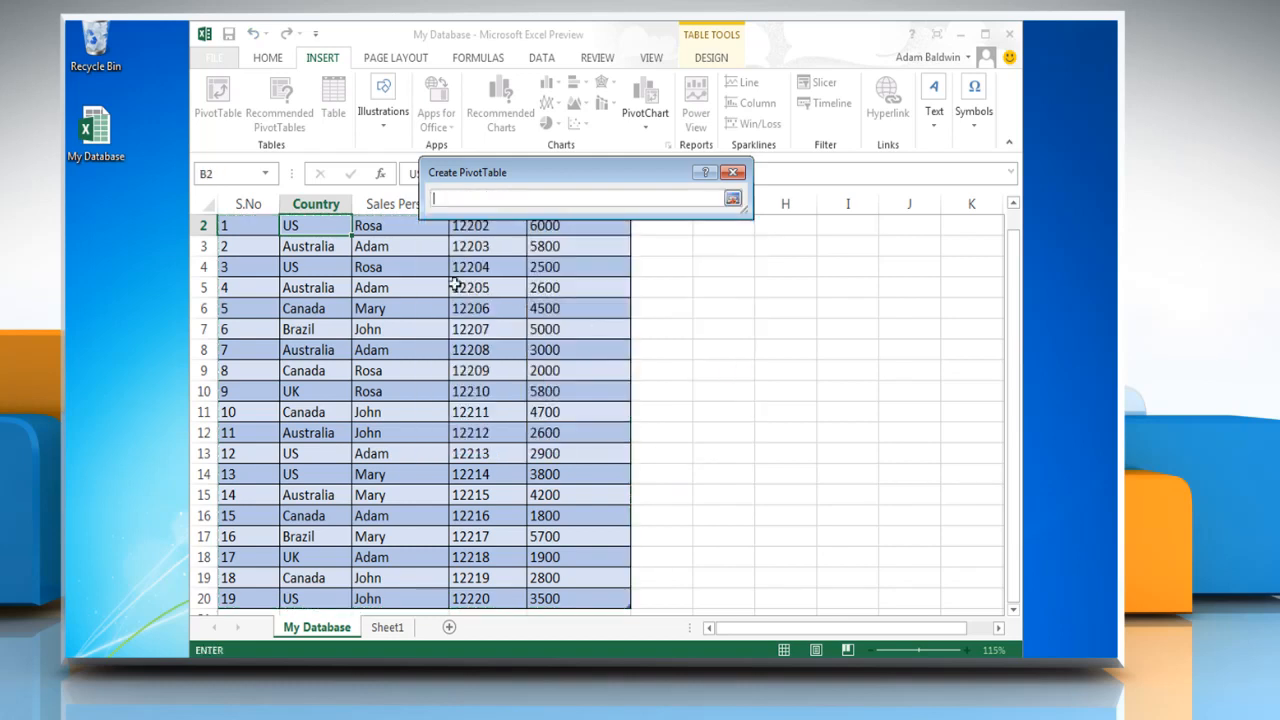
{"action": "left_click", "coordinate": [248, 224]}
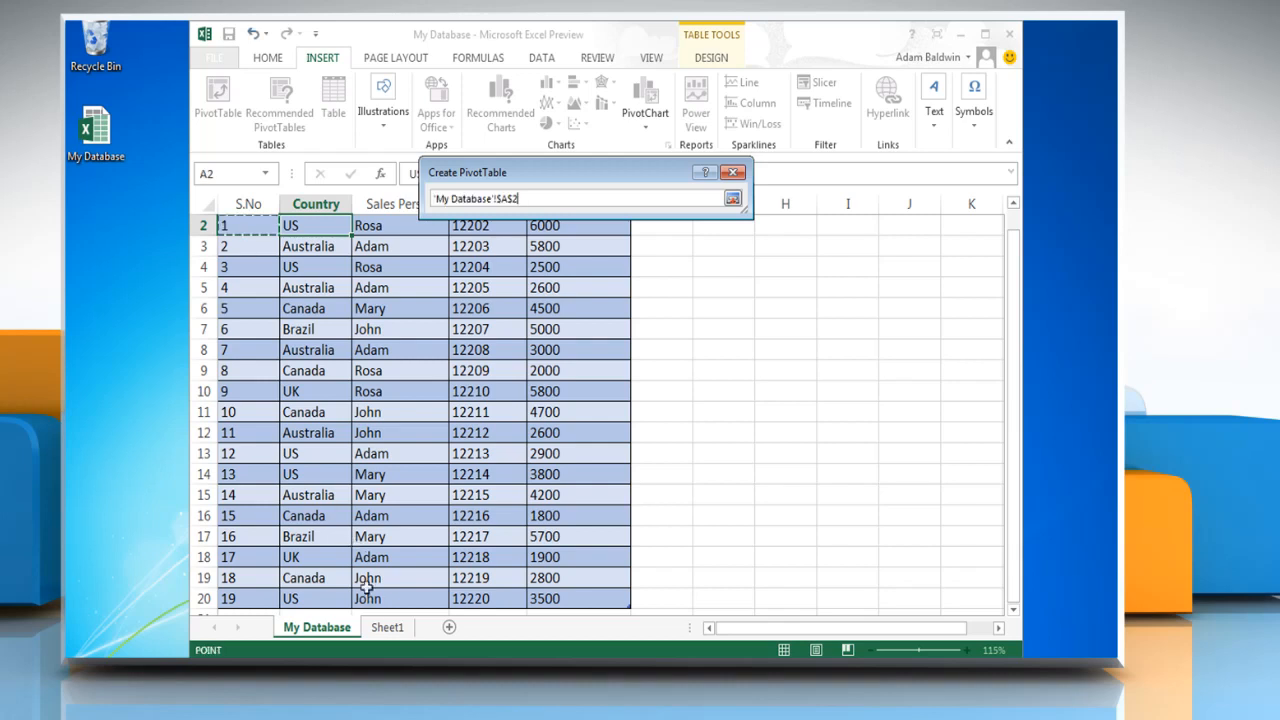
{"action": "left_click", "coordinate": [388, 628]}
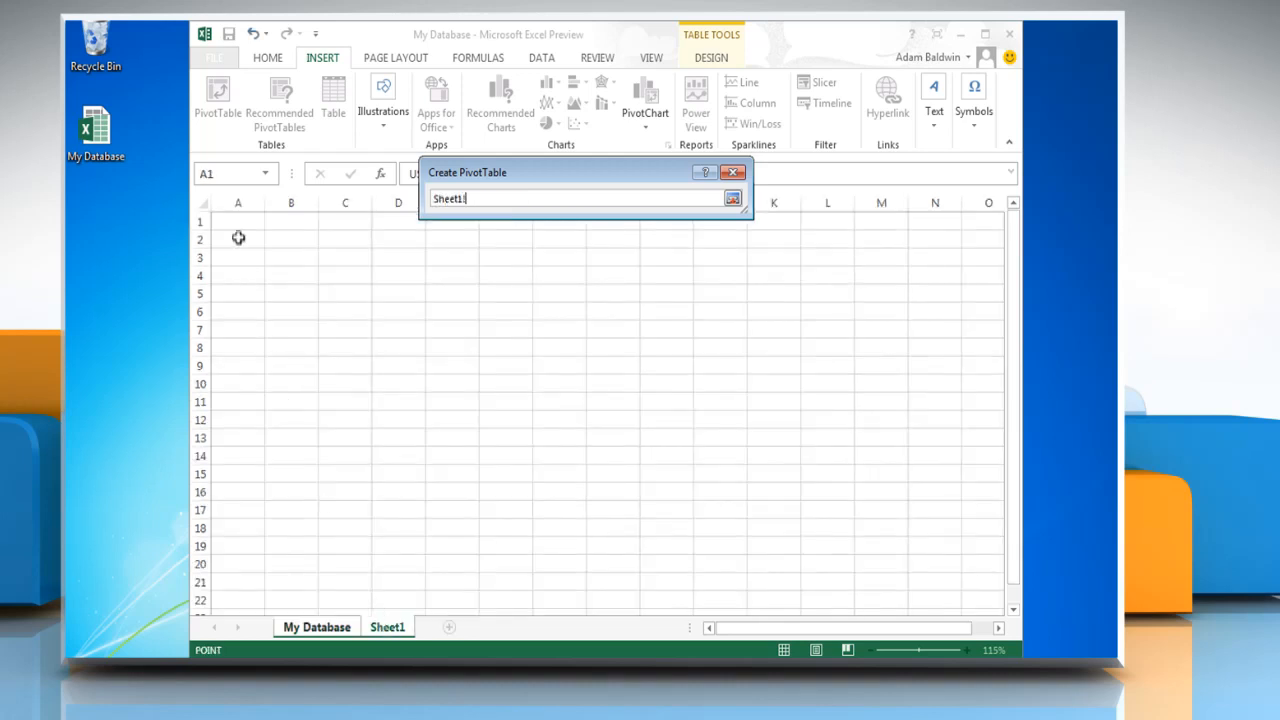
{"action": "left_click", "coordinate": [238, 220]}
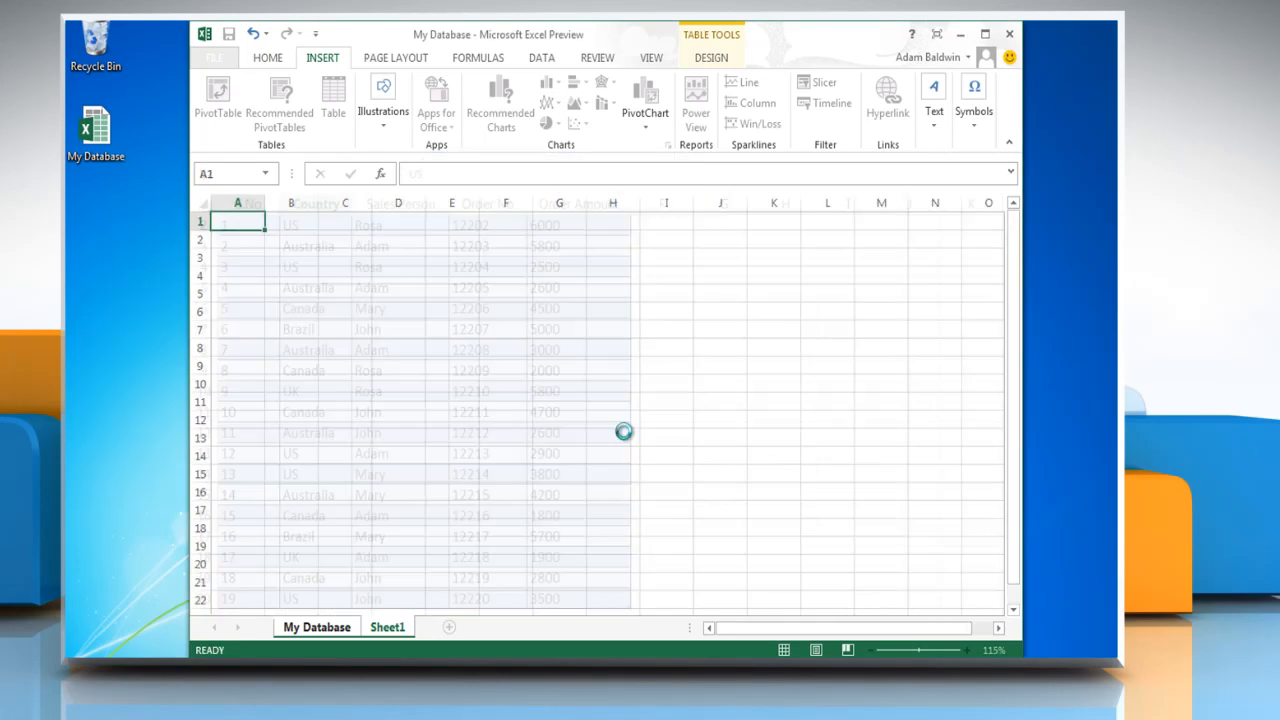
Step: Add Country, Sales Person, Order No and Order Amount fields, then hide the field list
{"action": "left_click", "coordinate": [644, 96]}
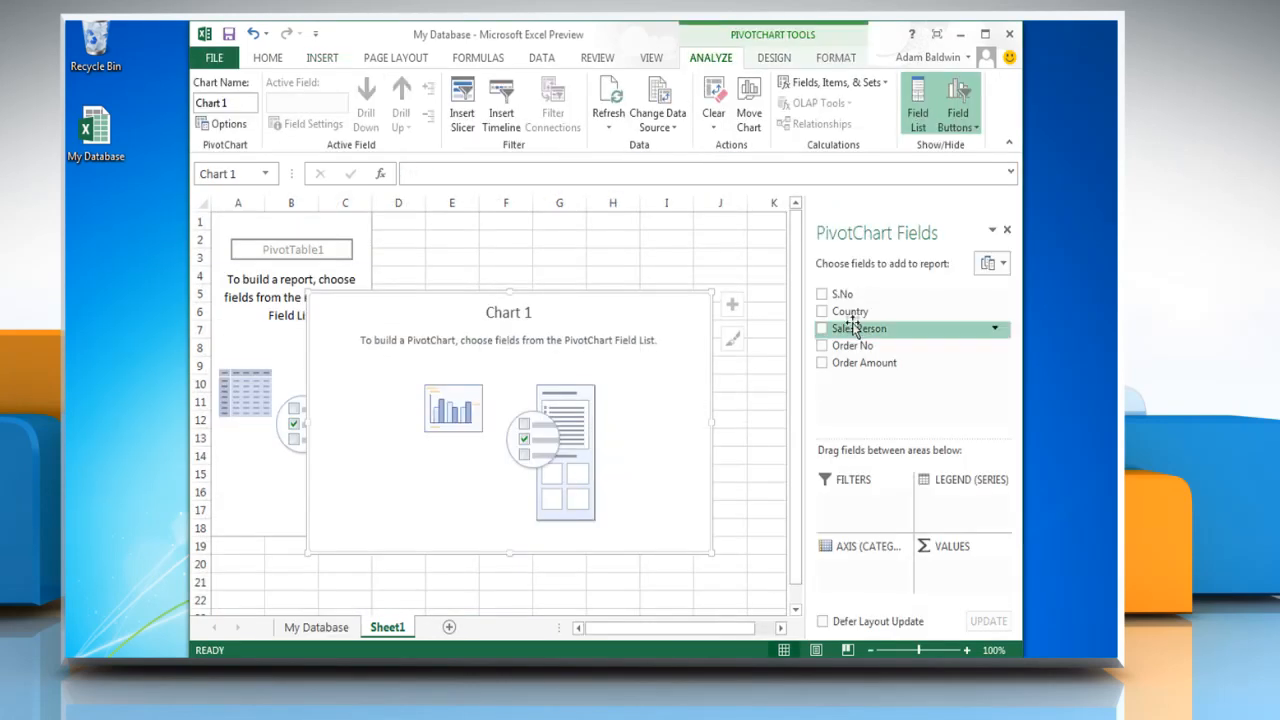
{"action": "left_click", "coordinate": [822, 312]}
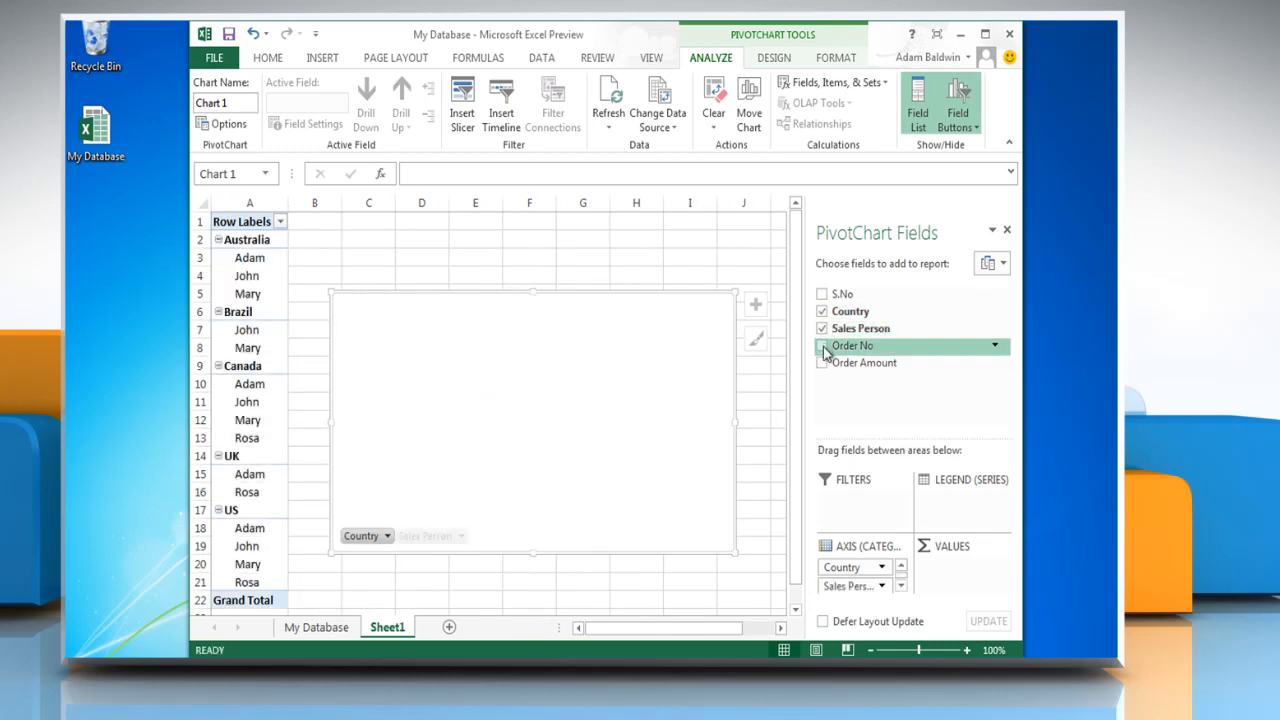
{"action": "left_click", "coordinate": [822, 344]}
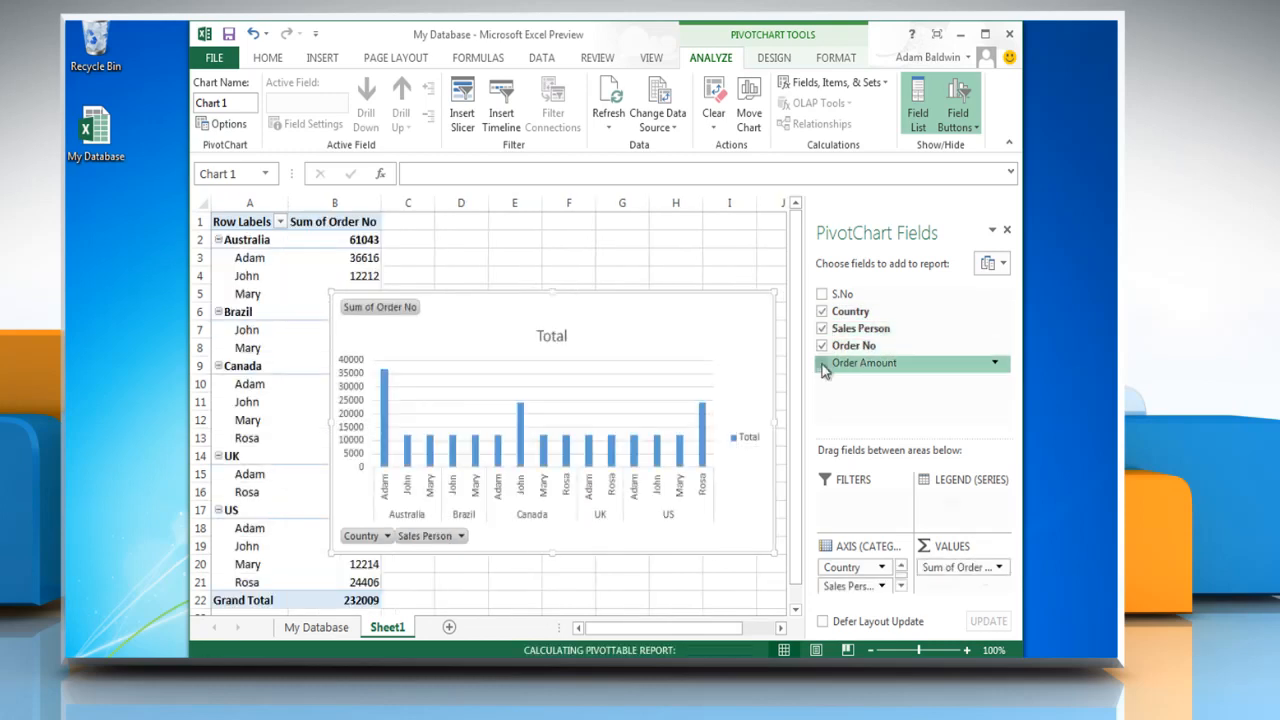
{"action": "left_click", "coordinate": [822, 362]}
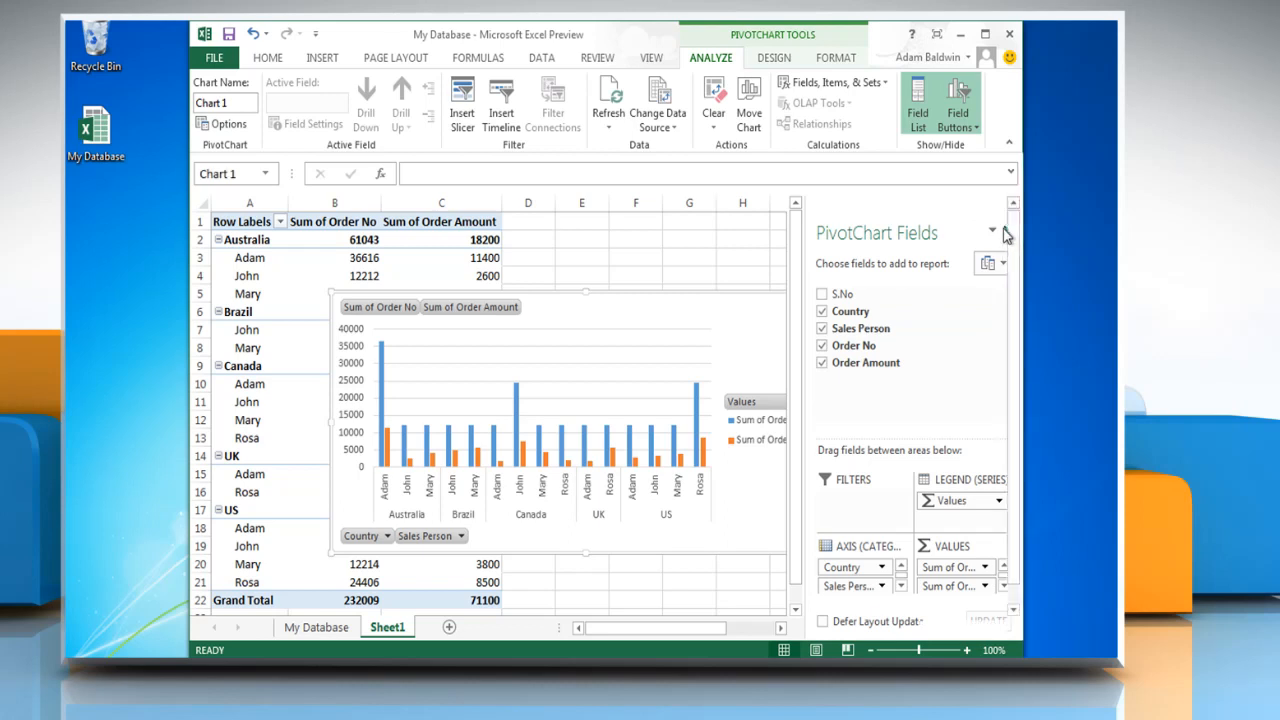
{"action": "left_click", "coordinate": [916, 104]}
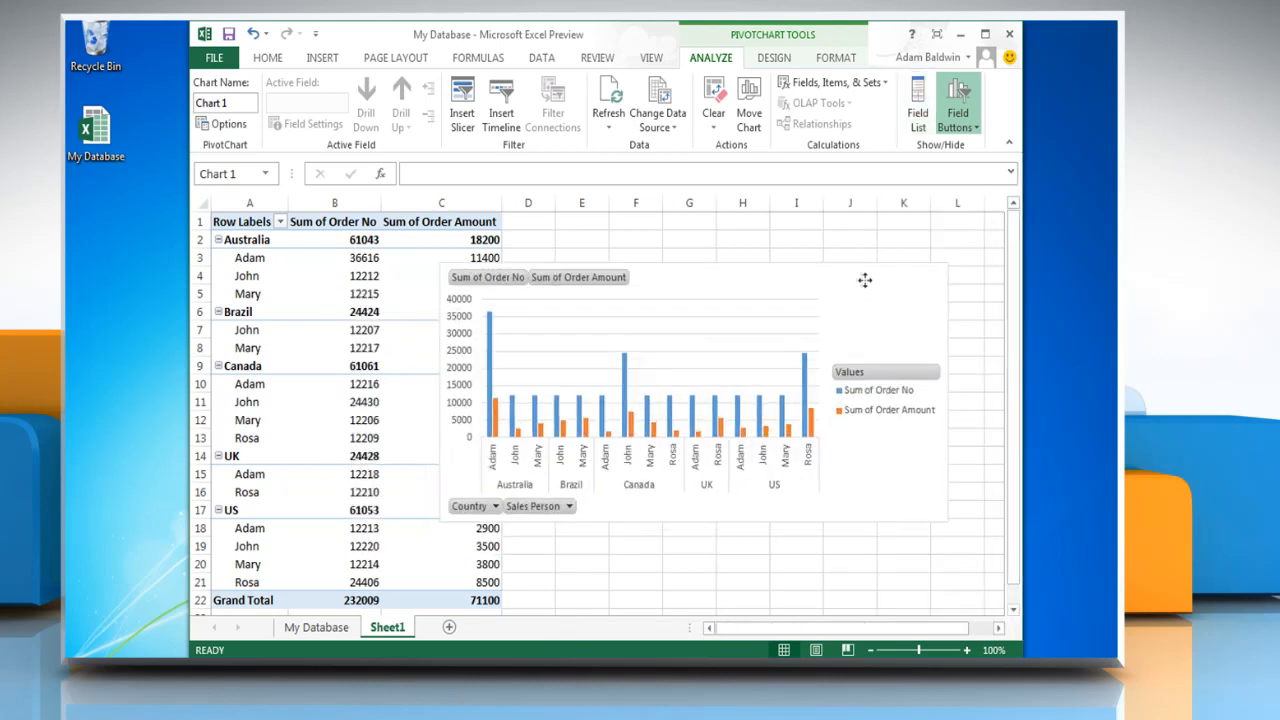